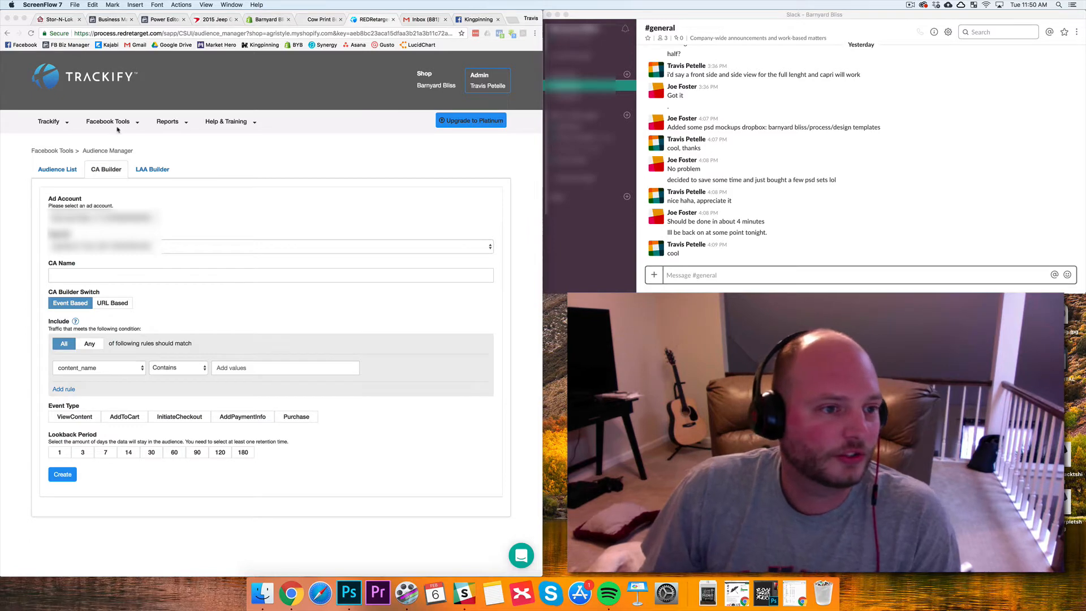
# Go to the Audience Manager and name the audience 'Cow All Product Buyers'.
pyautogui.click(108, 121)
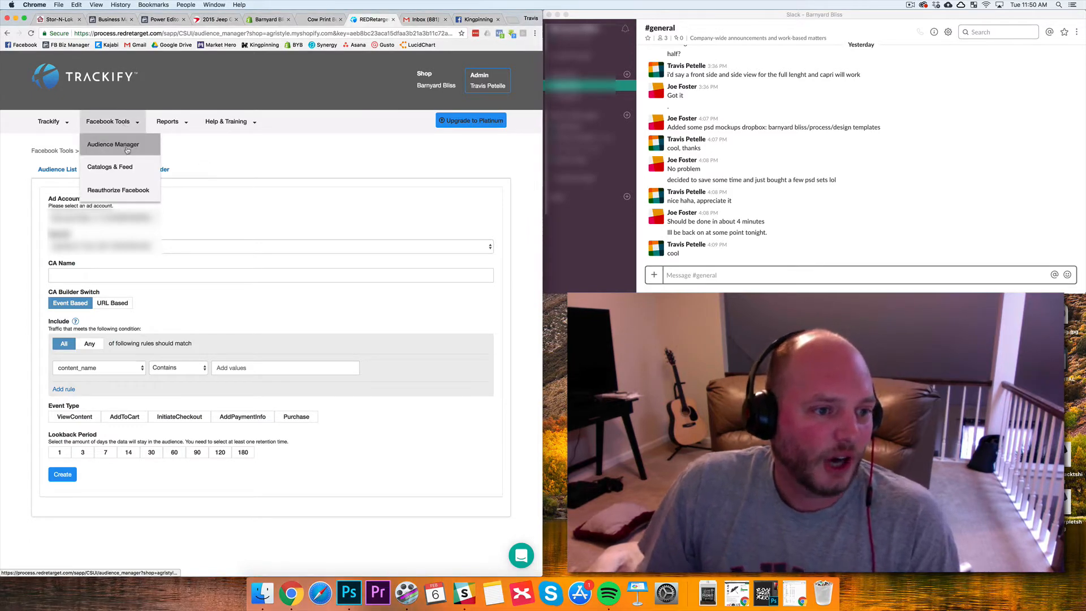
pyautogui.click(112, 144)
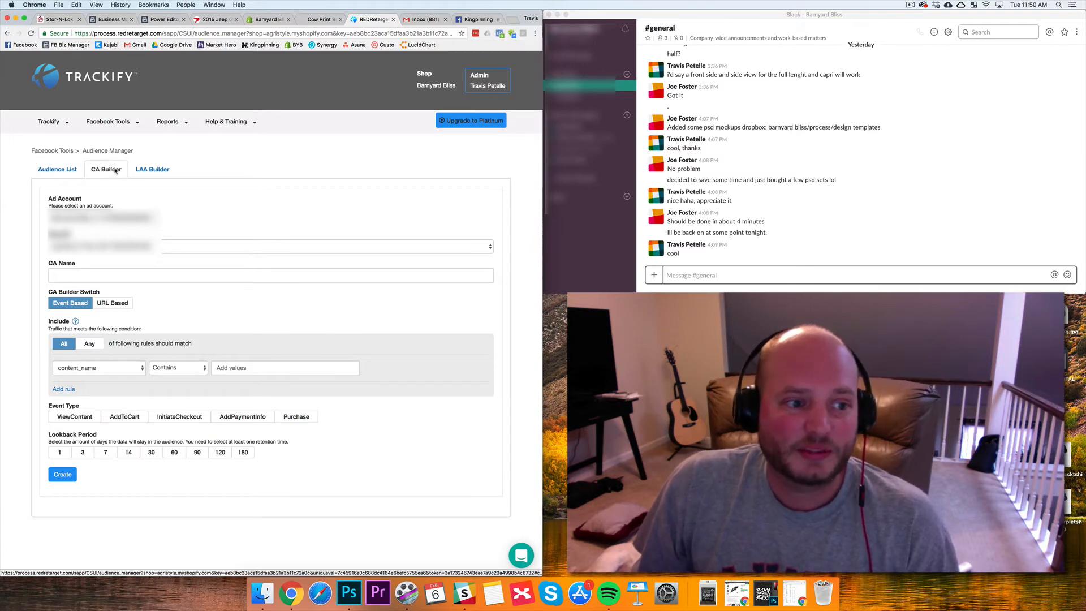
pyautogui.moveTo(126, 199)
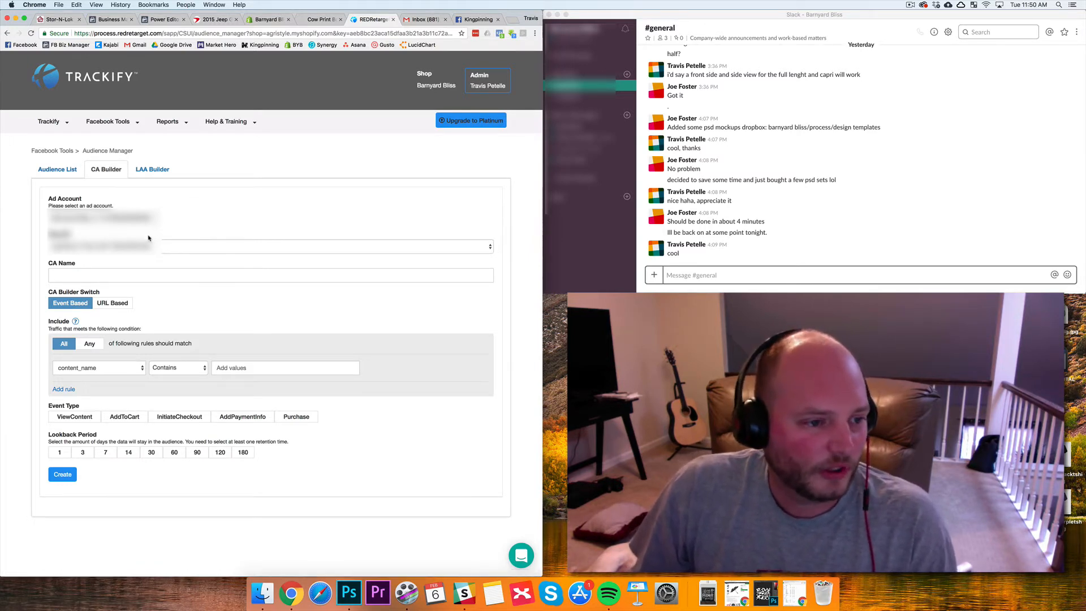
pyautogui.click(270, 274)
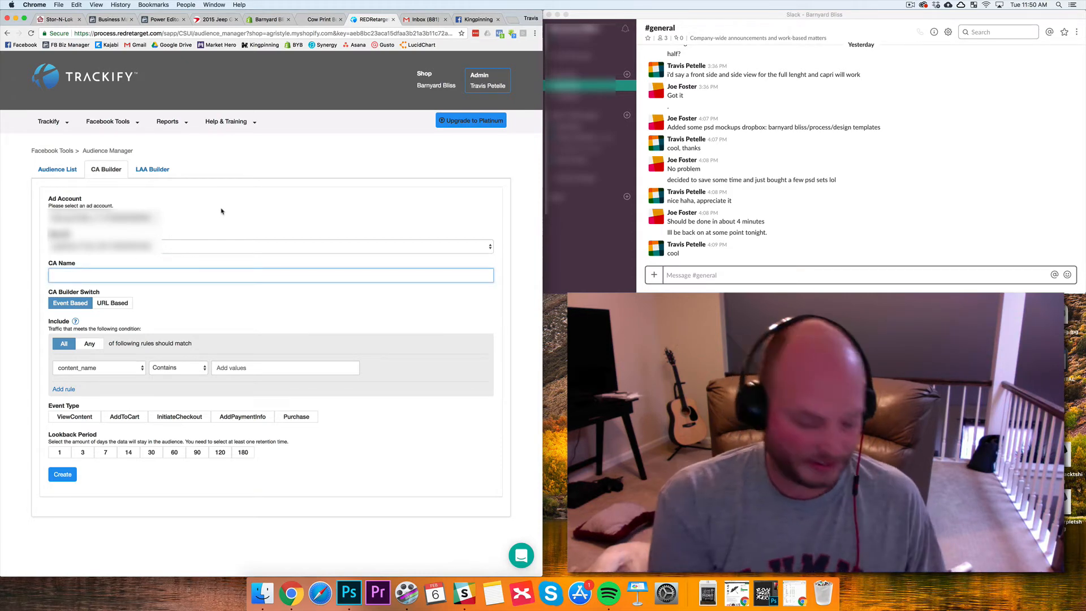
pyautogui.write('Cow Pro')
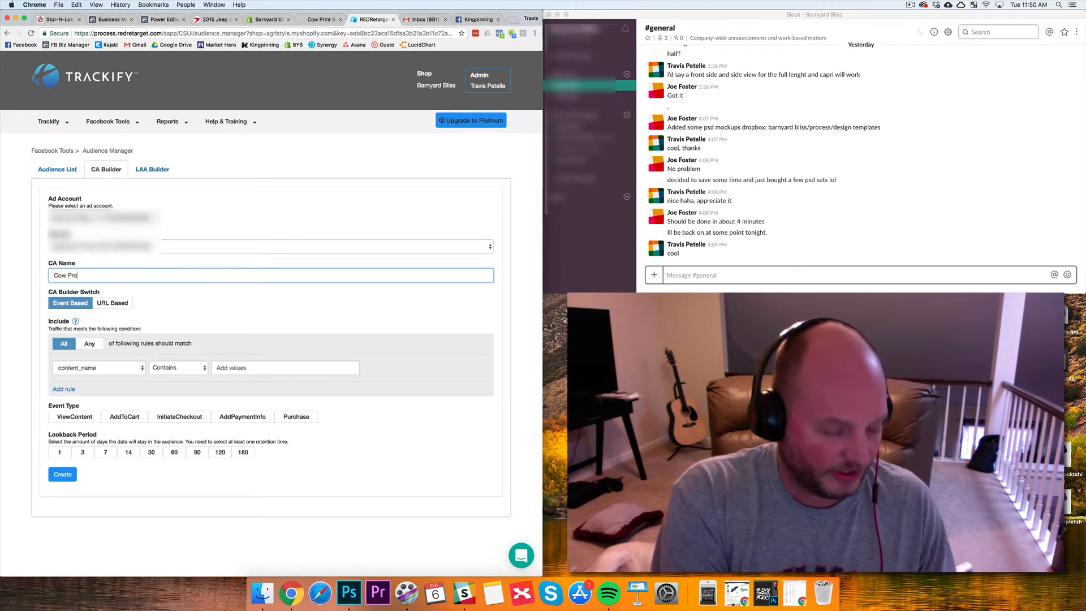
pyautogui.write('duct Buyers')
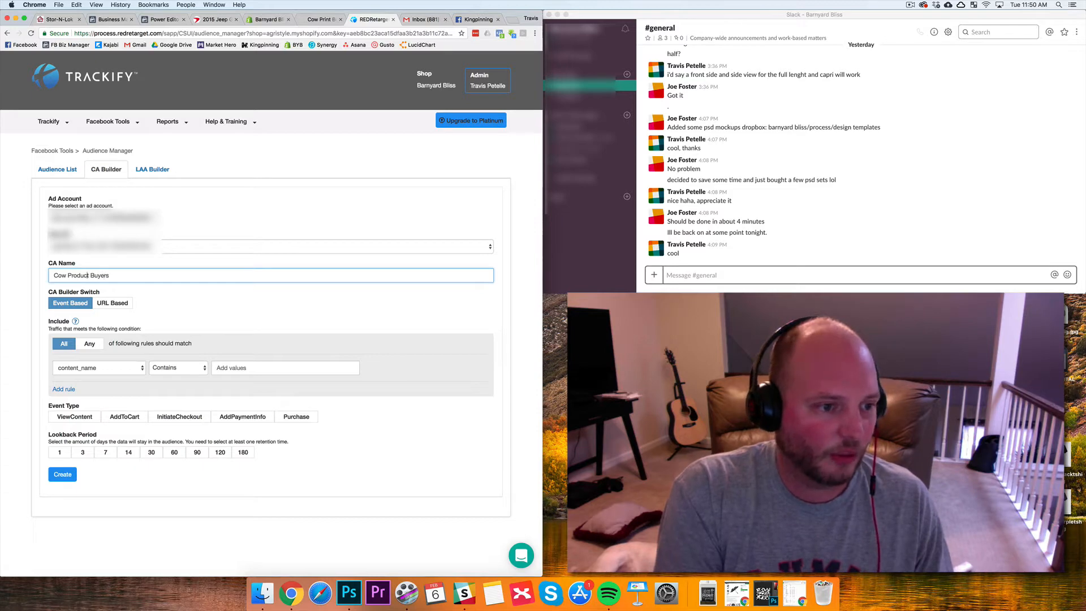
pyautogui.write('AL')
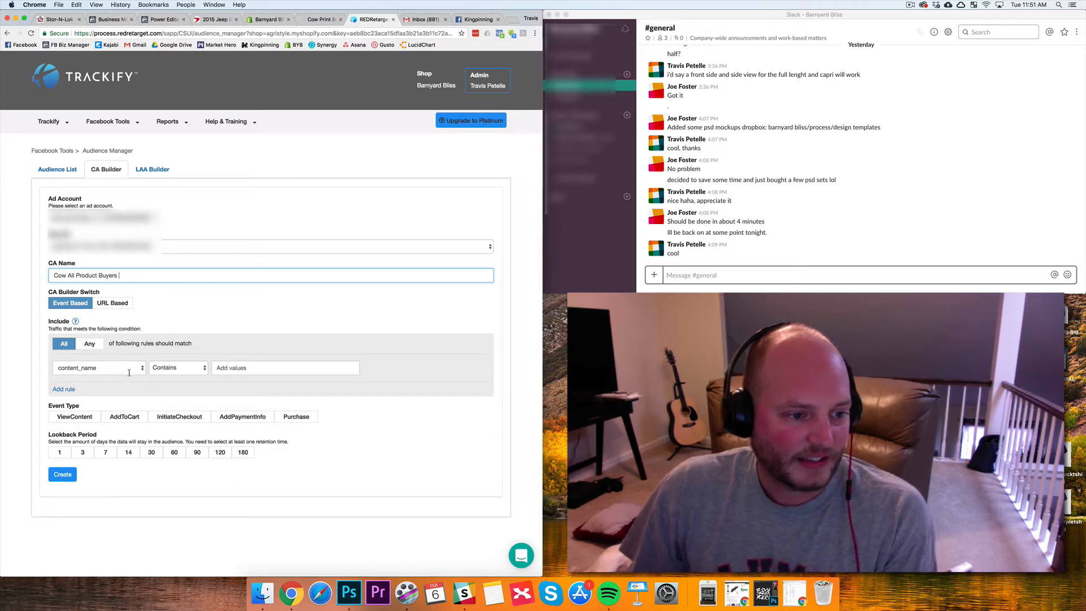
# Keep content_name as the event parameter the rule checks.
pyautogui.click(97, 367)
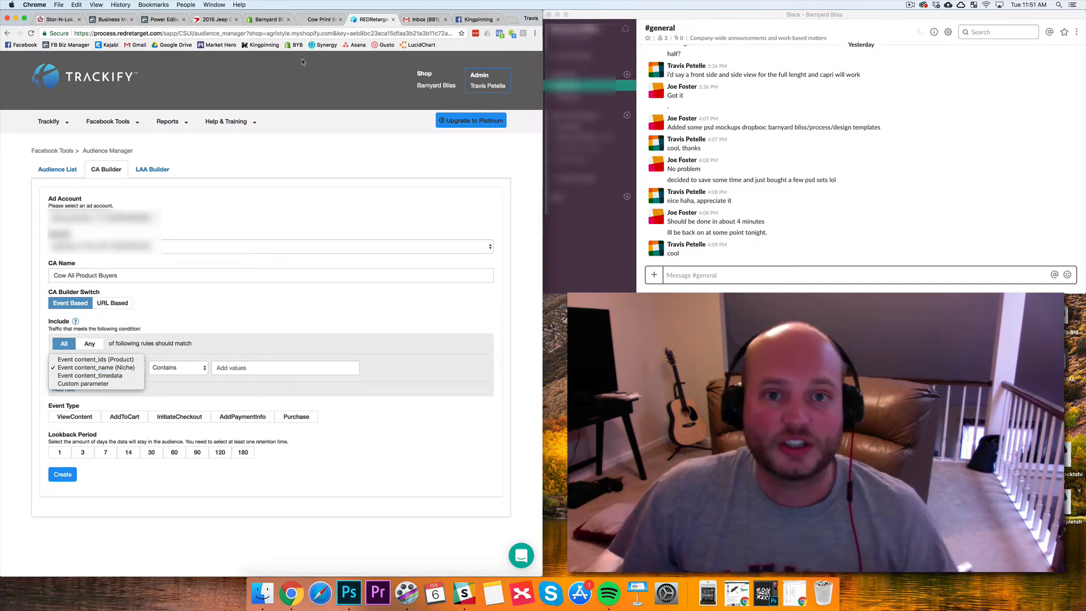
pyautogui.click(95, 367)
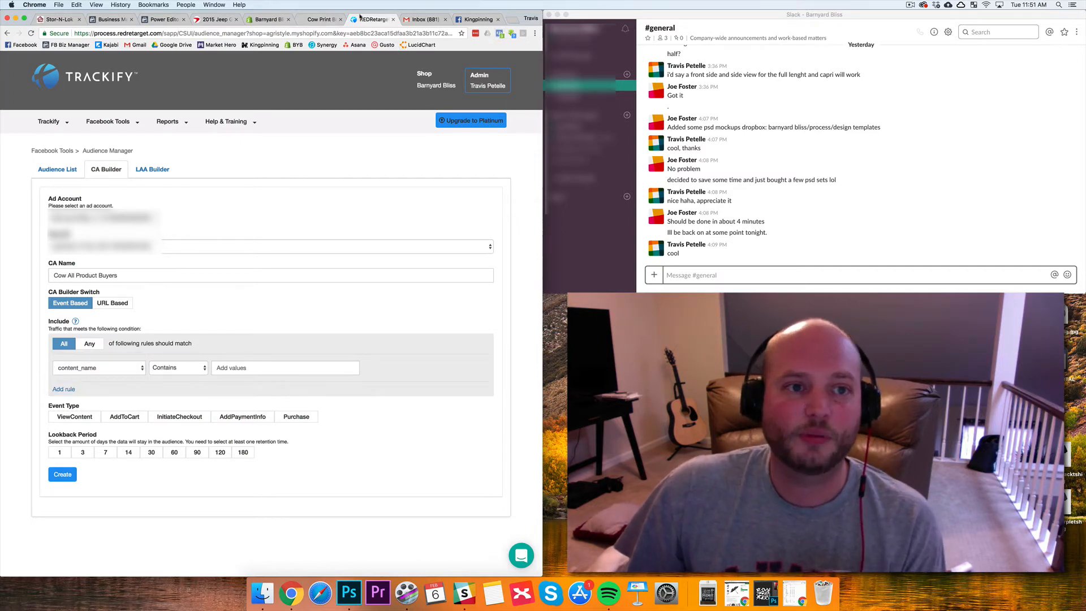
# Inspect the Cow Print Boots page's pixel events and the ViewContent custom parameters.
pyautogui.click(321, 19)
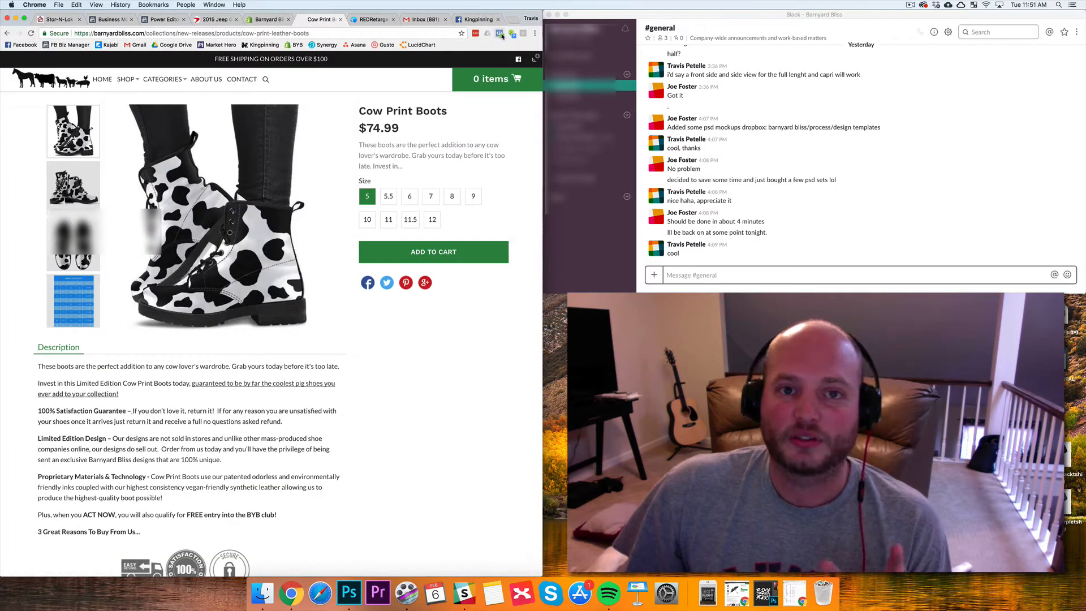
pyautogui.moveTo(501, 33)
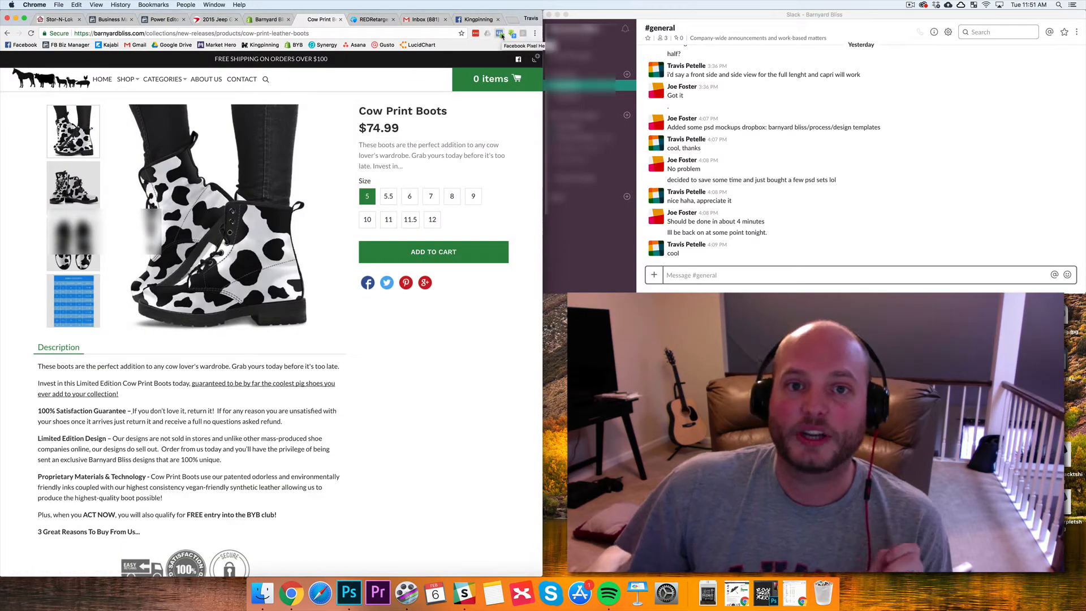
pyautogui.click(500, 33)
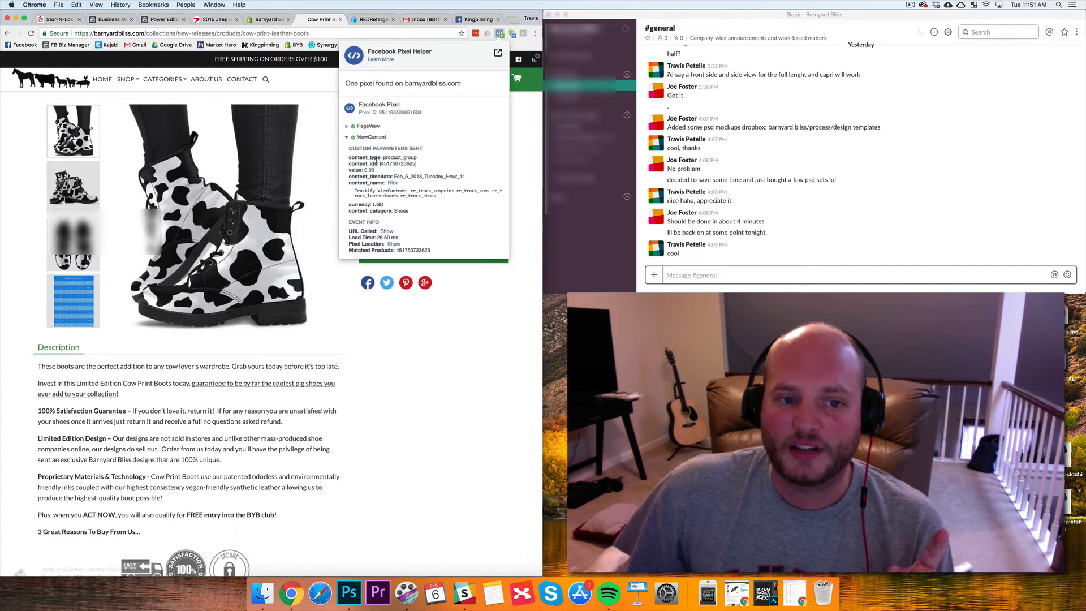
pyautogui.doubleClick(396, 163)
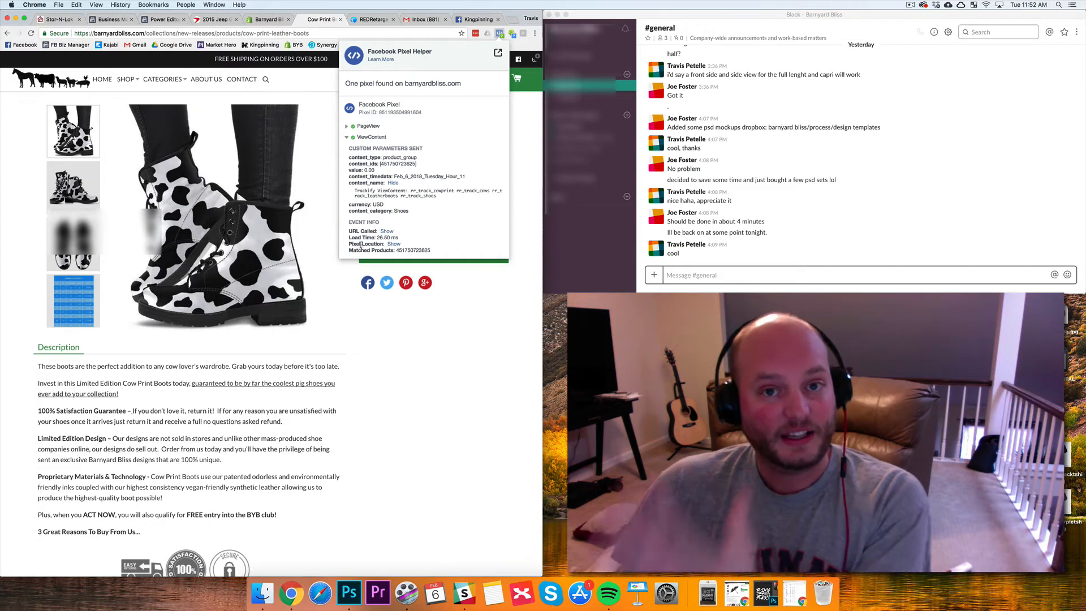
pyautogui.moveTo(325, 81)
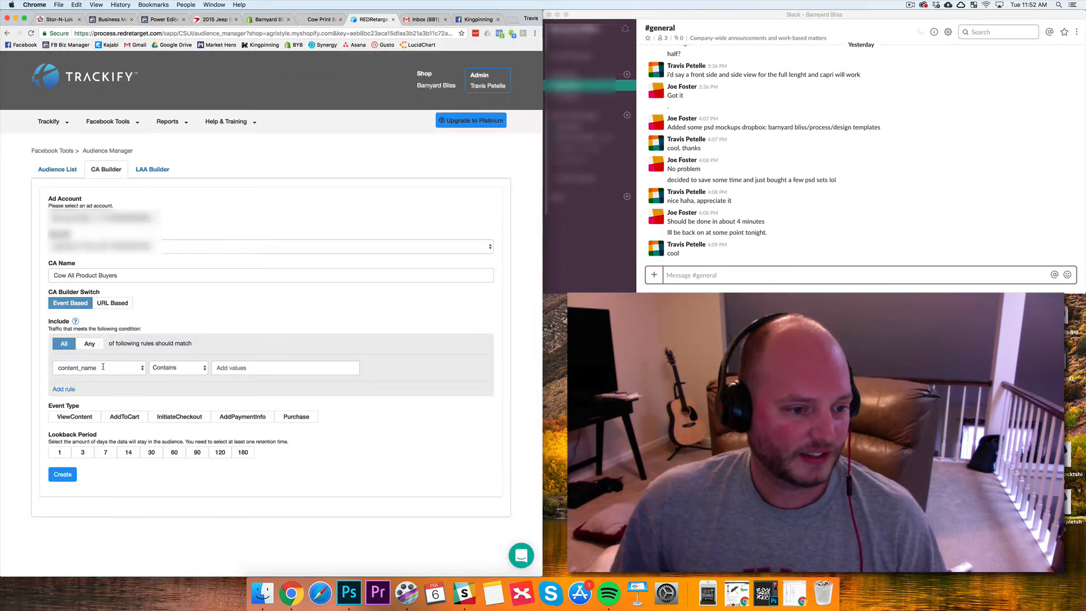
# Enter rr_track_cows as the content_name match value for the rule.
pyautogui.click(285, 367)
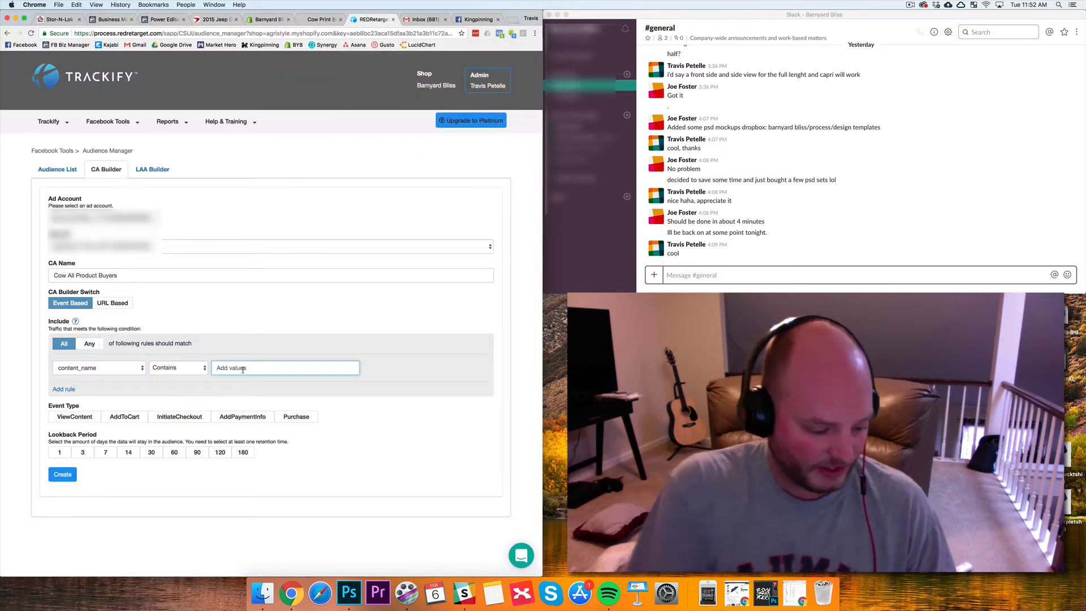
pyautogui.write('rr_track_cows')
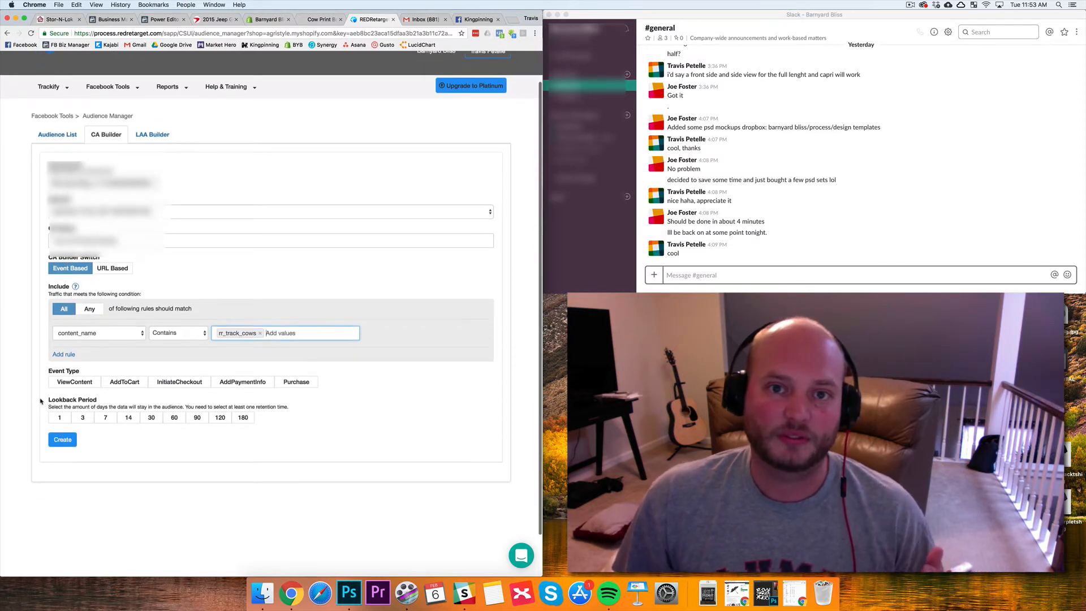
pyautogui.scroll(3)
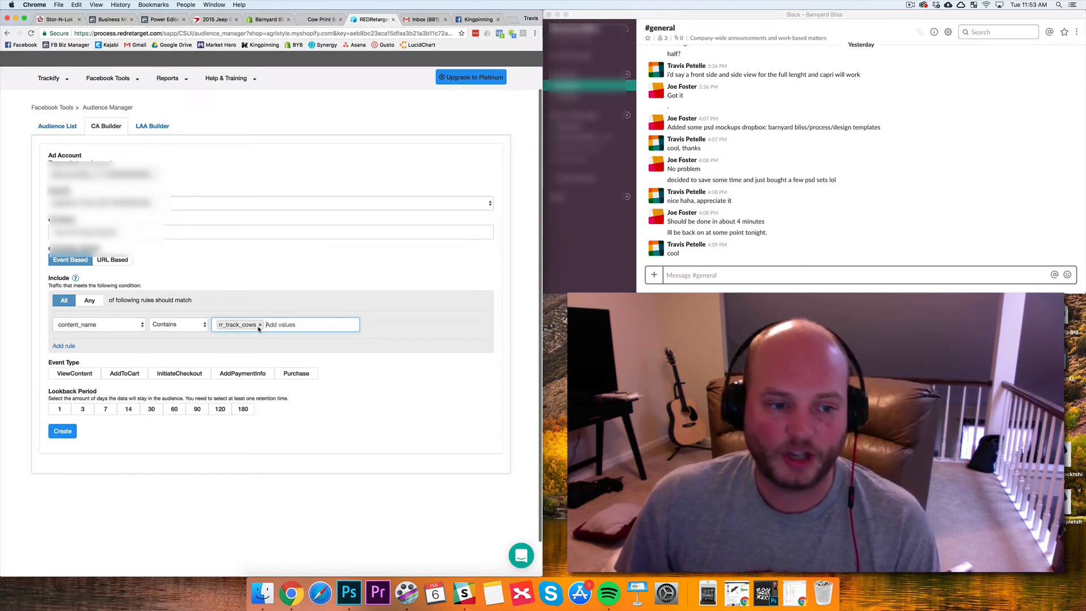
# Select AddToCart and Purchase events with 7, 30 and 180 day lookback periods.
pyautogui.click(74, 374)
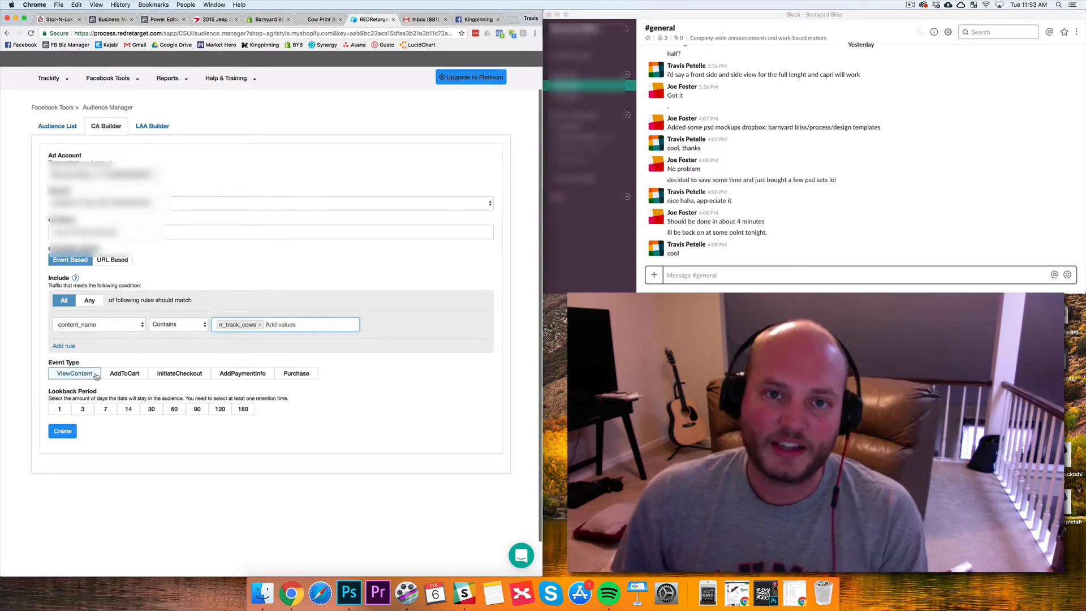
pyautogui.click(125, 373)
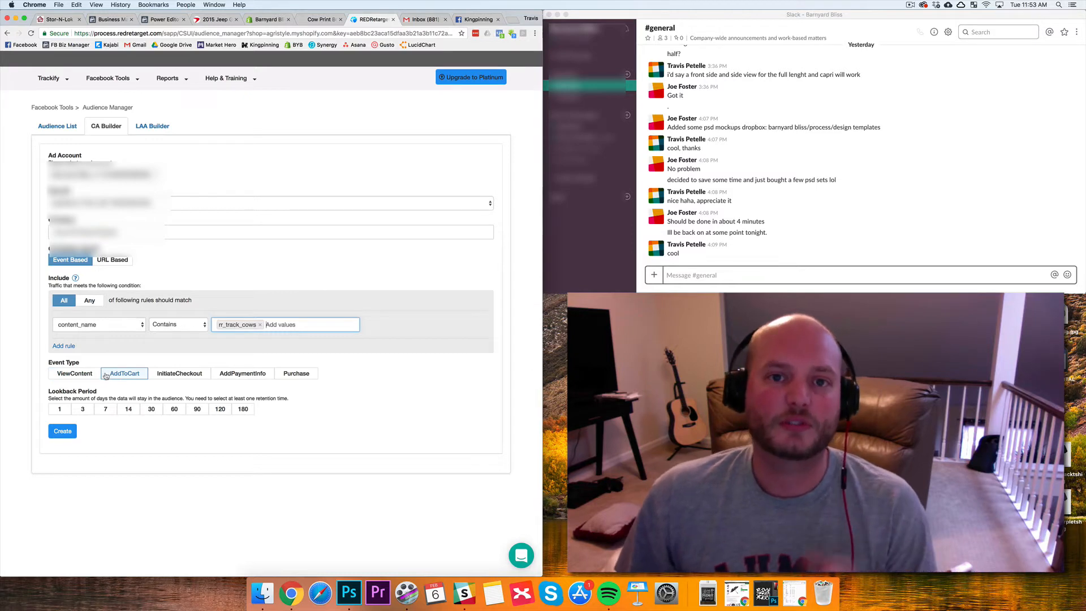
pyautogui.click(296, 374)
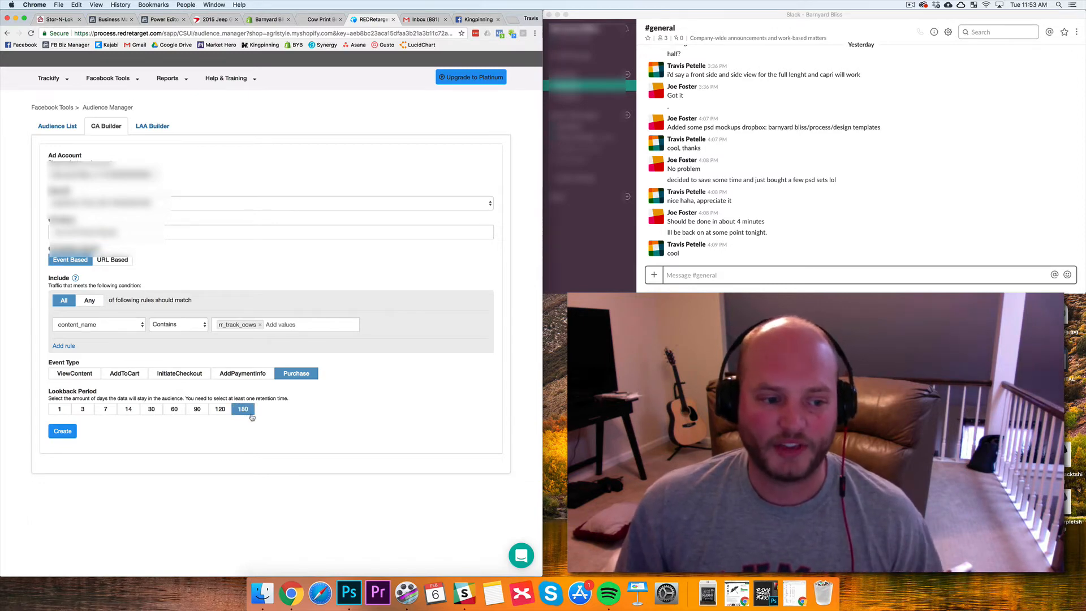
pyautogui.click(151, 409)
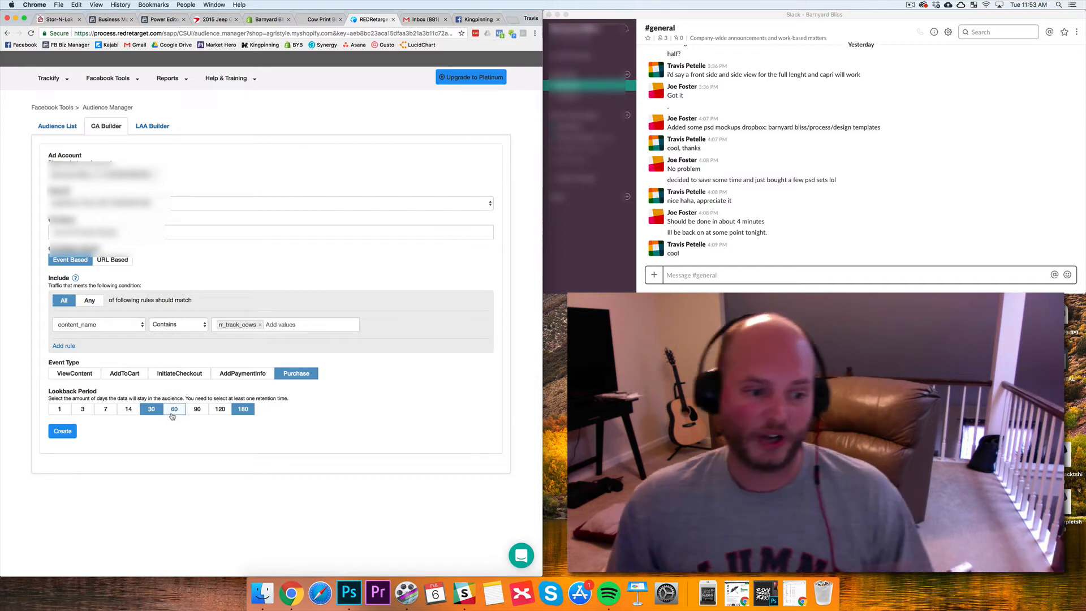
pyautogui.click(174, 408)
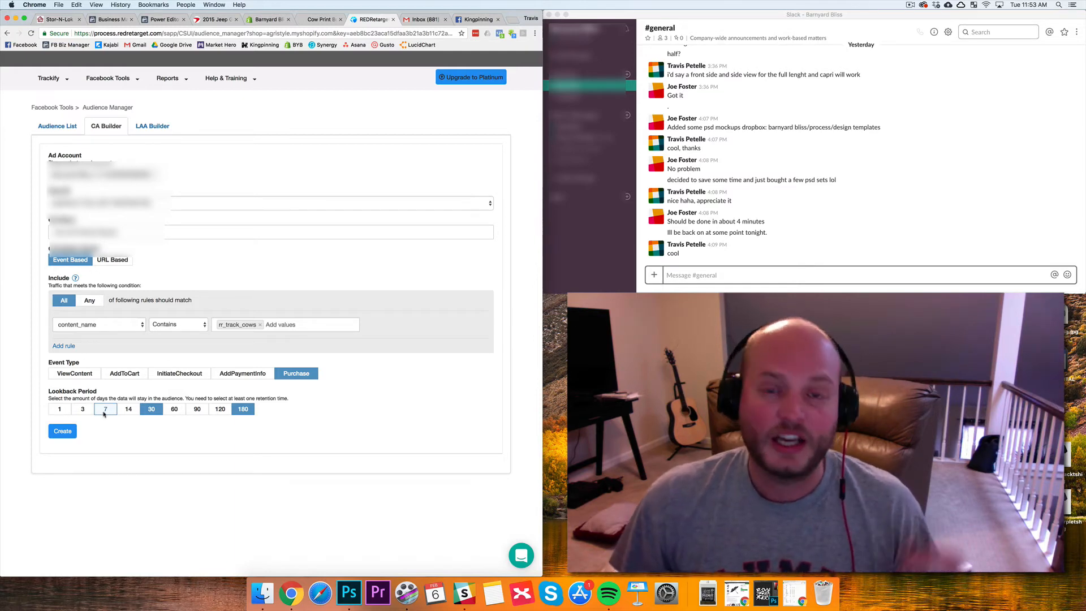
pyautogui.click(104, 410)
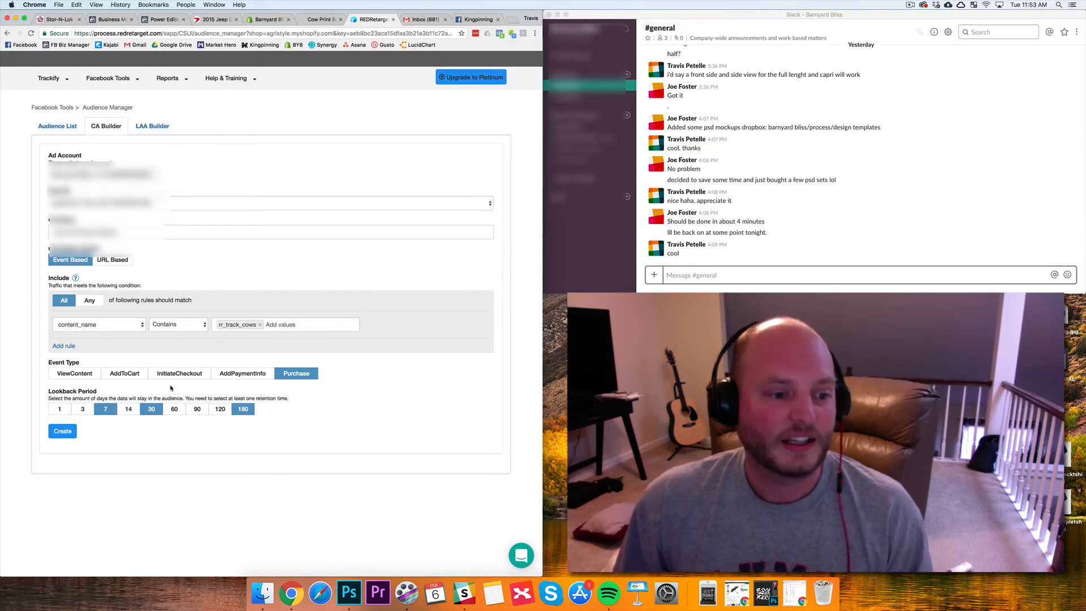
pyautogui.click(124, 373)
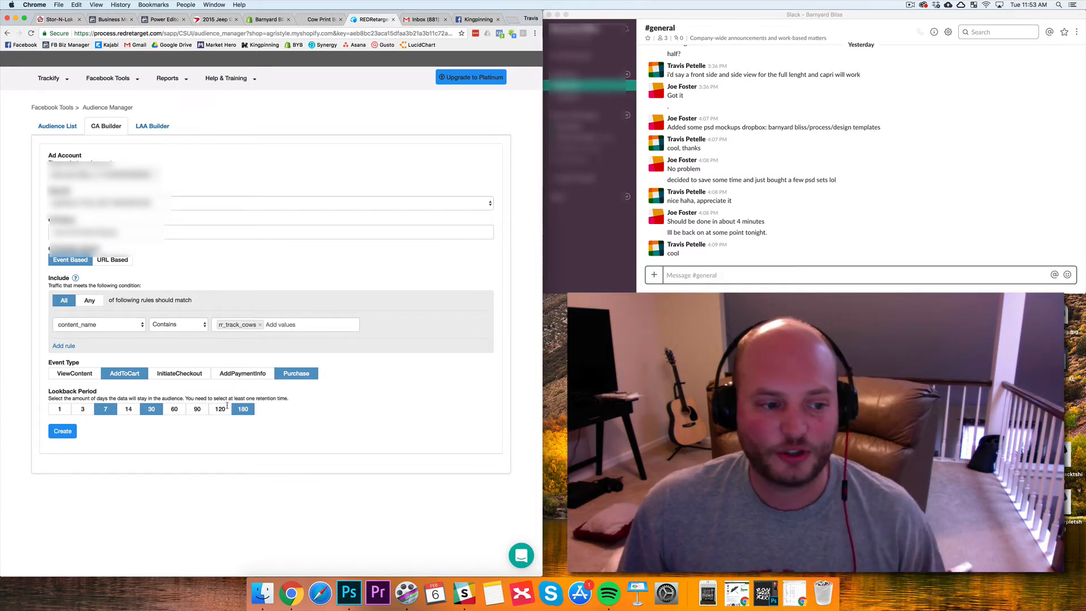
pyautogui.click(295, 372)
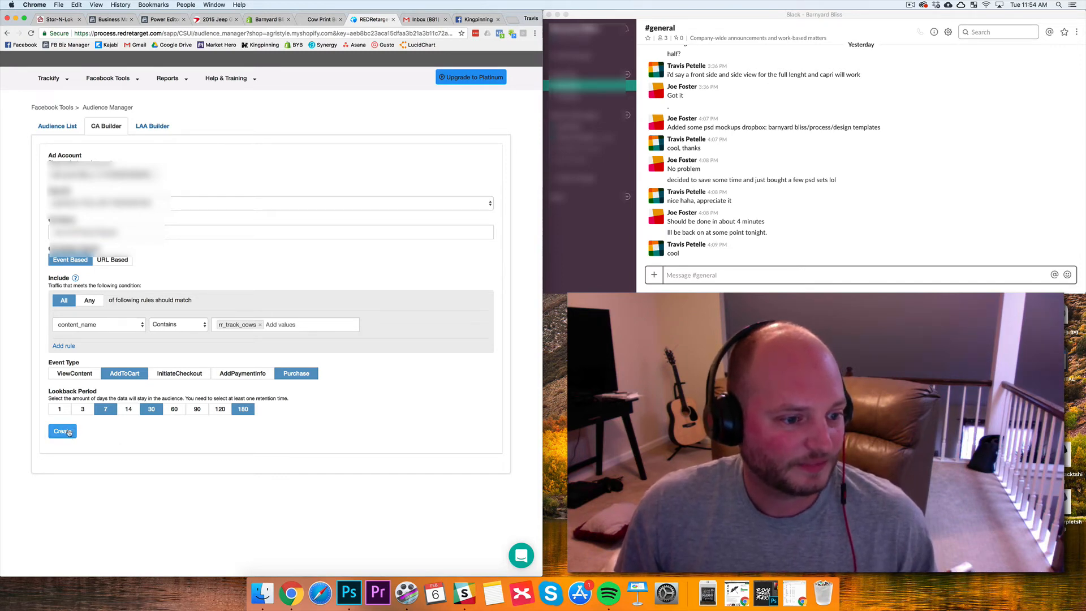
# Create the bulk audiences and switch to Facebook Business Manager.
pyautogui.click(62, 431)
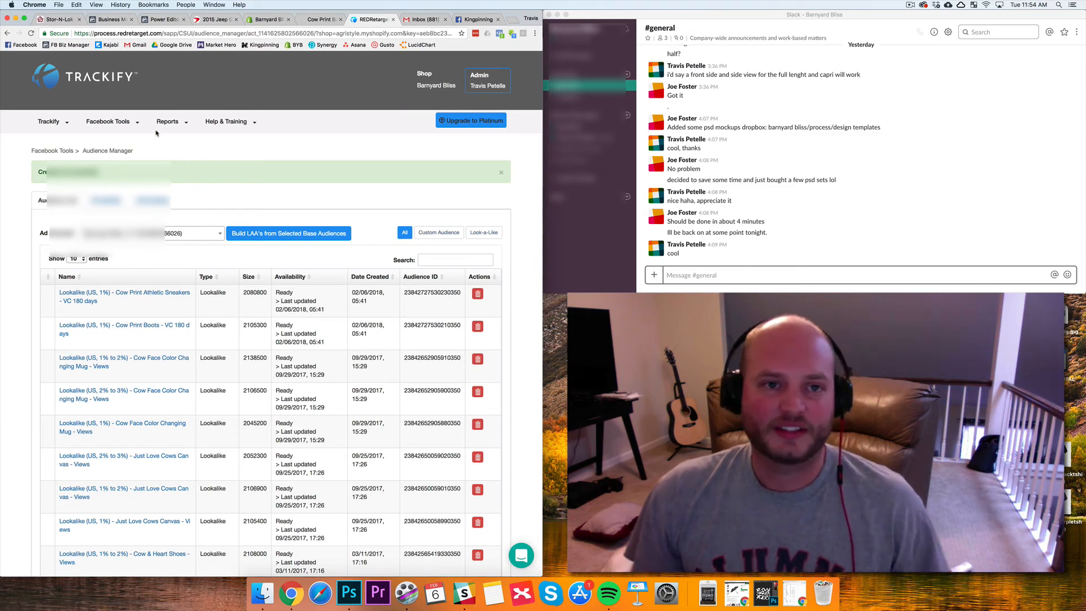
pyautogui.click(168, 121)
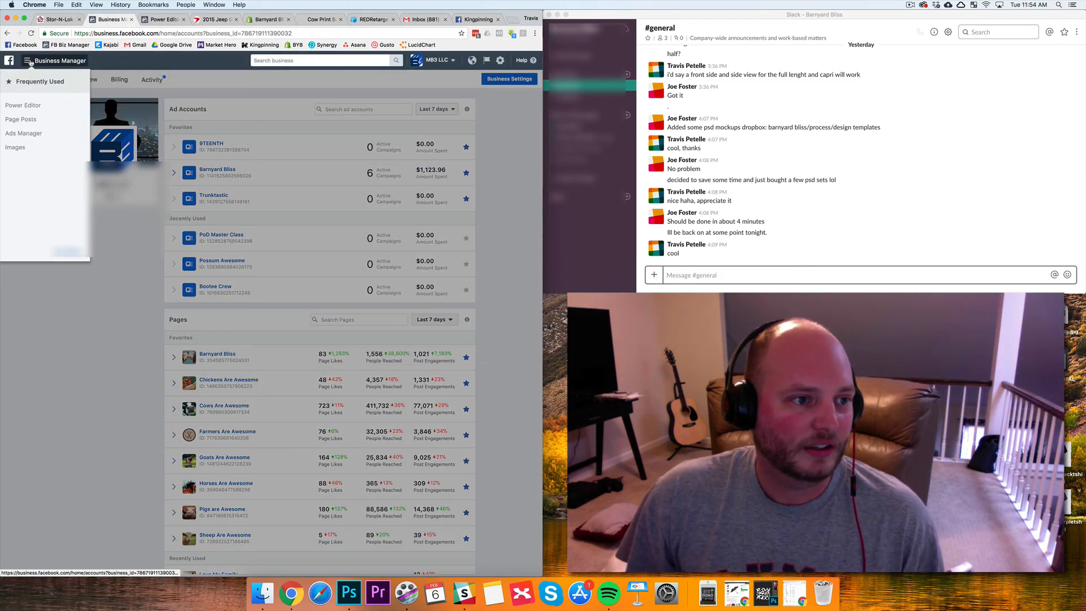
# Show the Audiences library for the Barnyard Bliss ad account listing the new audiences.
pyautogui.click(58, 60)
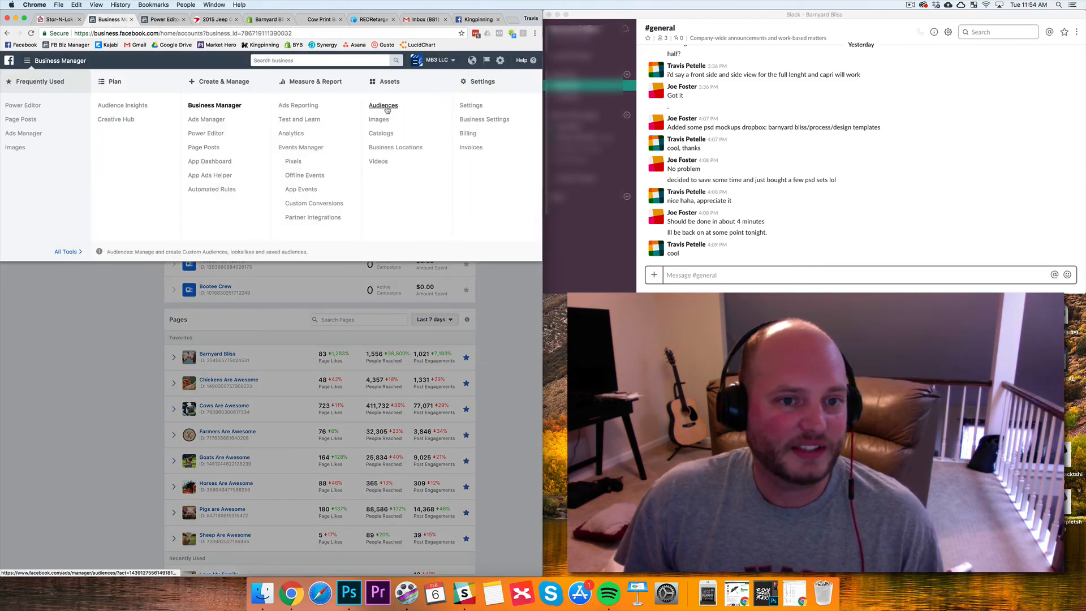
pyautogui.click(384, 104)
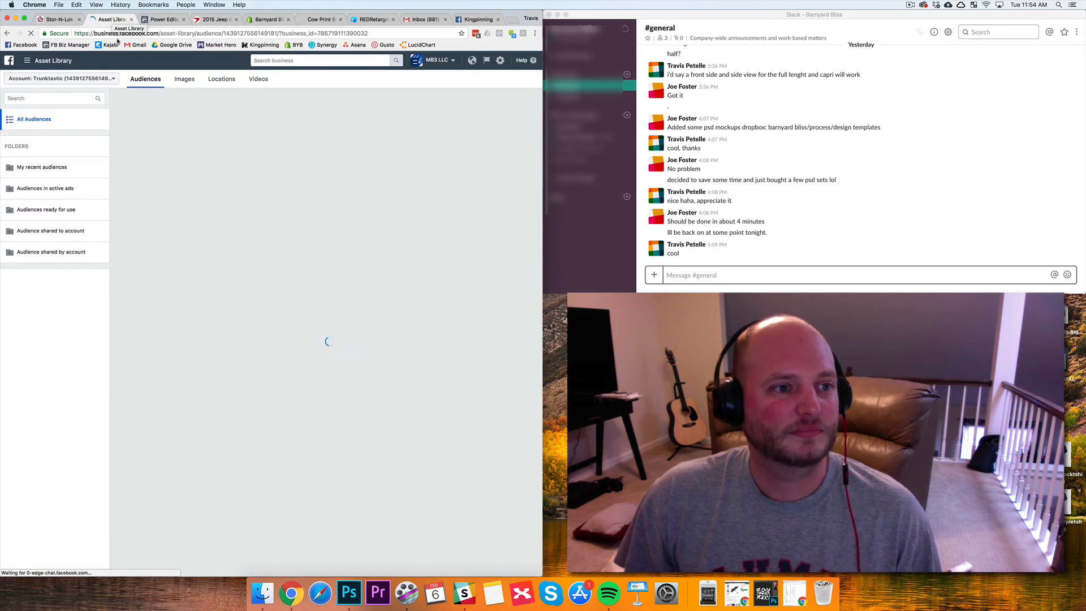
pyautogui.click(59, 94)
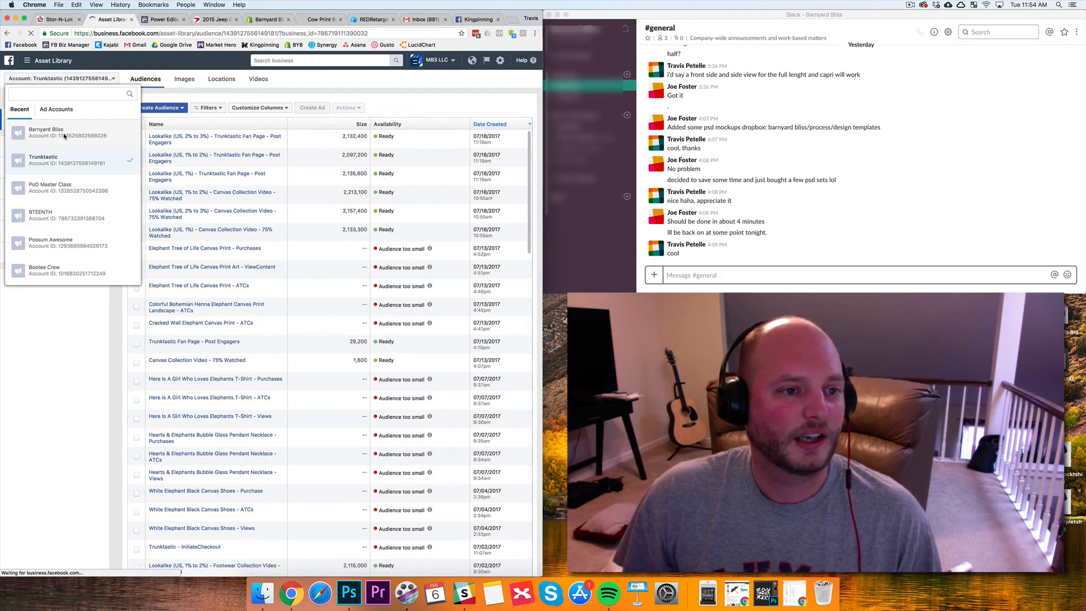
pyautogui.click(47, 132)
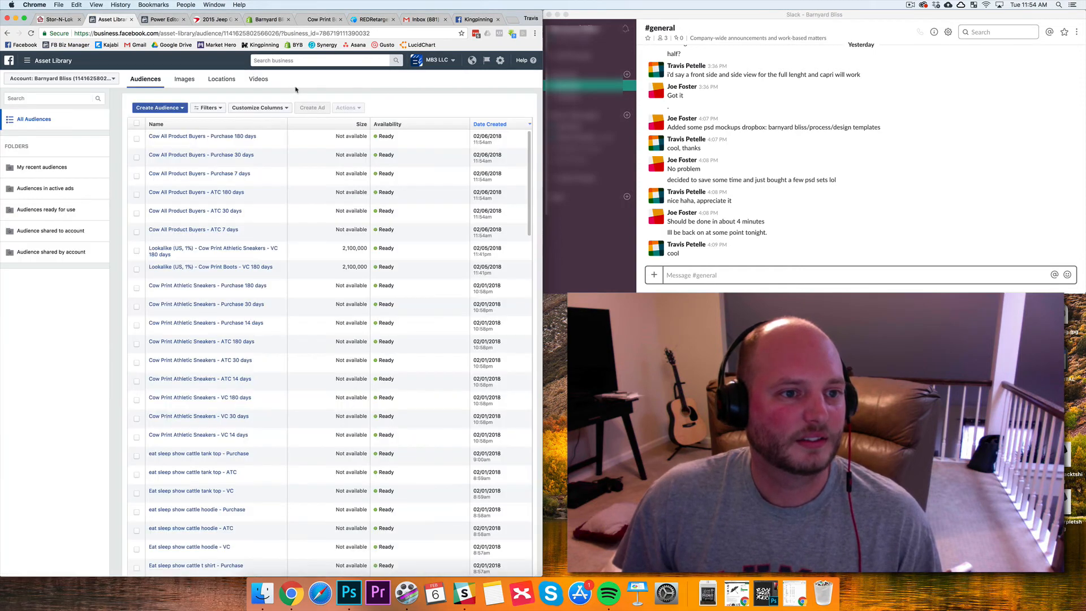
pyautogui.moveTo(202, 136)
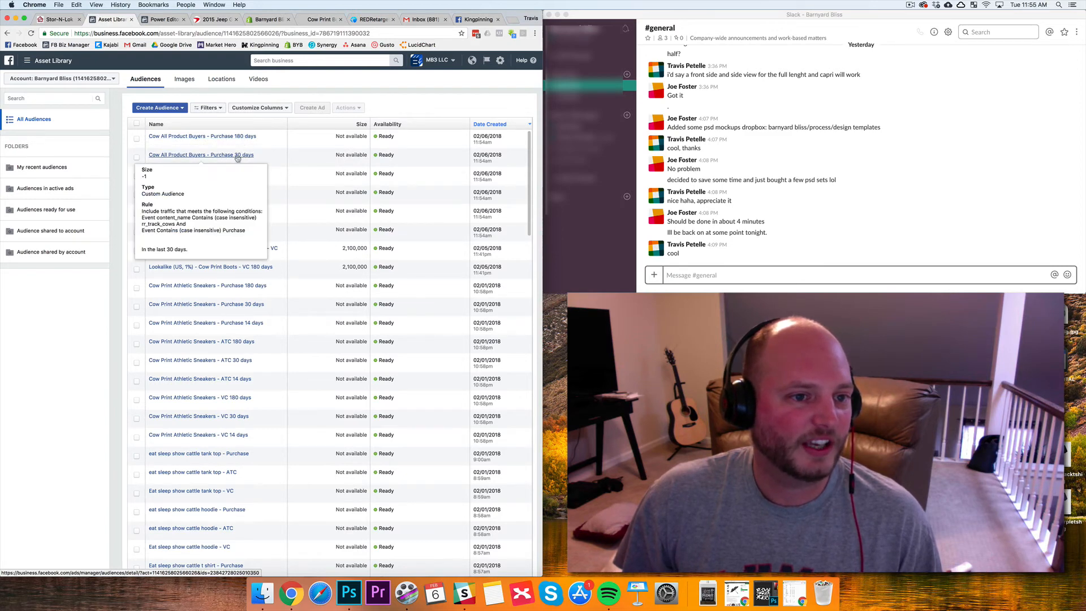
pyautogui.moveTo(247, 181)
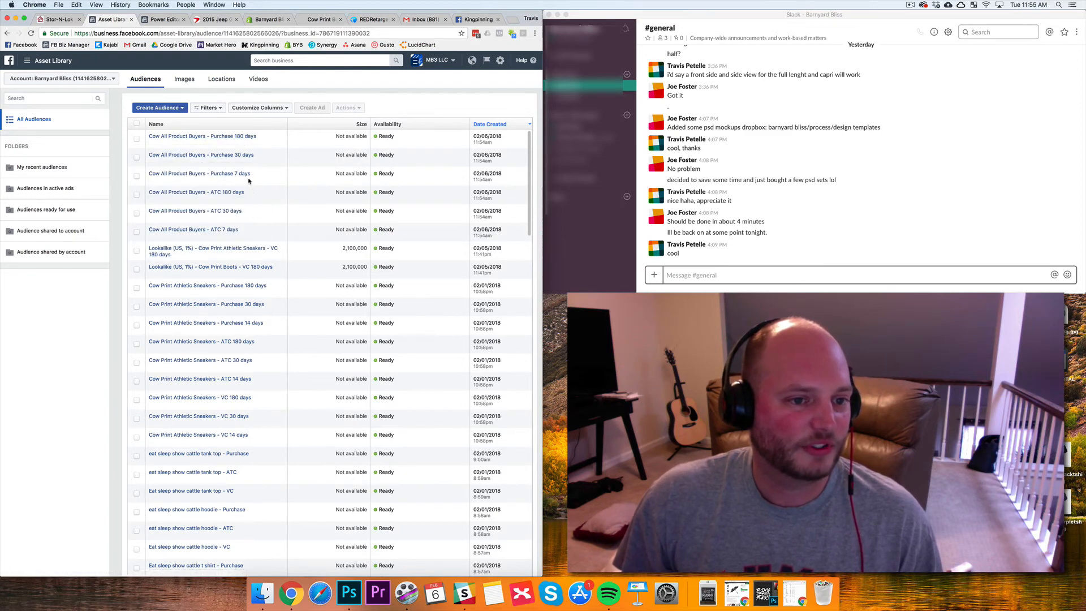